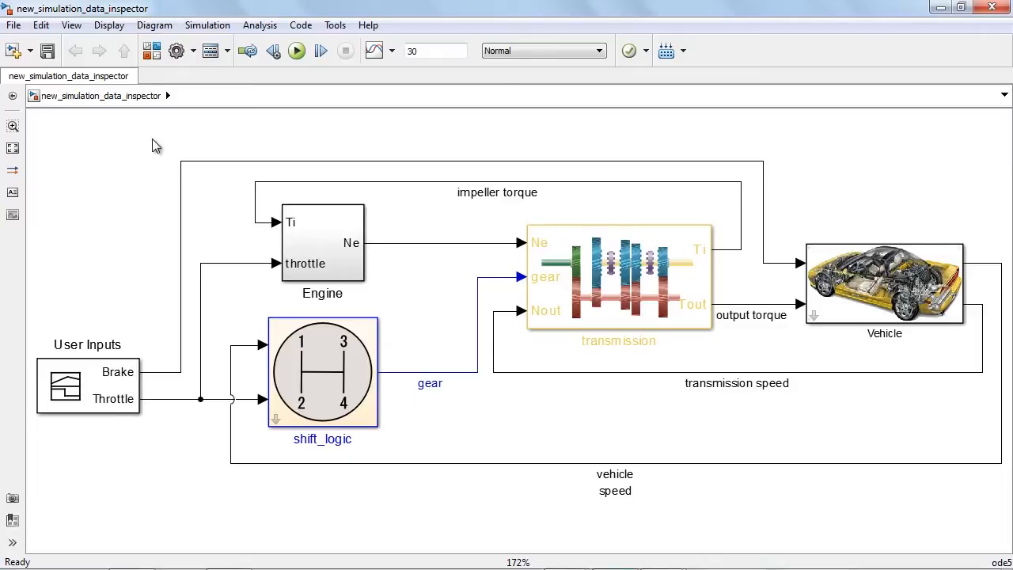
# Mark the engine and transmission signal lines for logging via Log Selected Signals.
pyautogui.moveTo(155, 146); pyautogui.dragTo(681, 456)
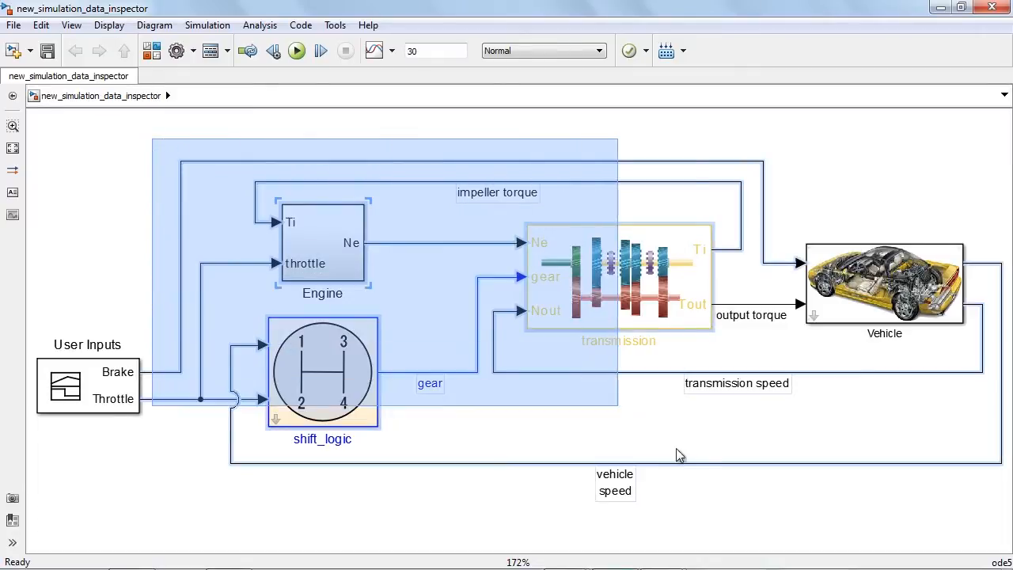
pyautogui.click(447, 133)
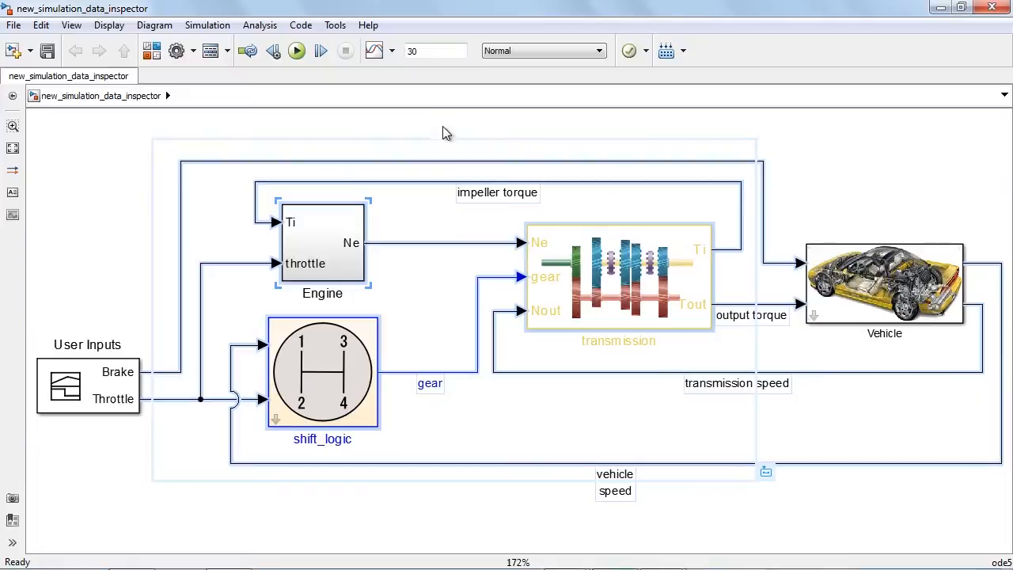
pyautogui.click(391, 50)
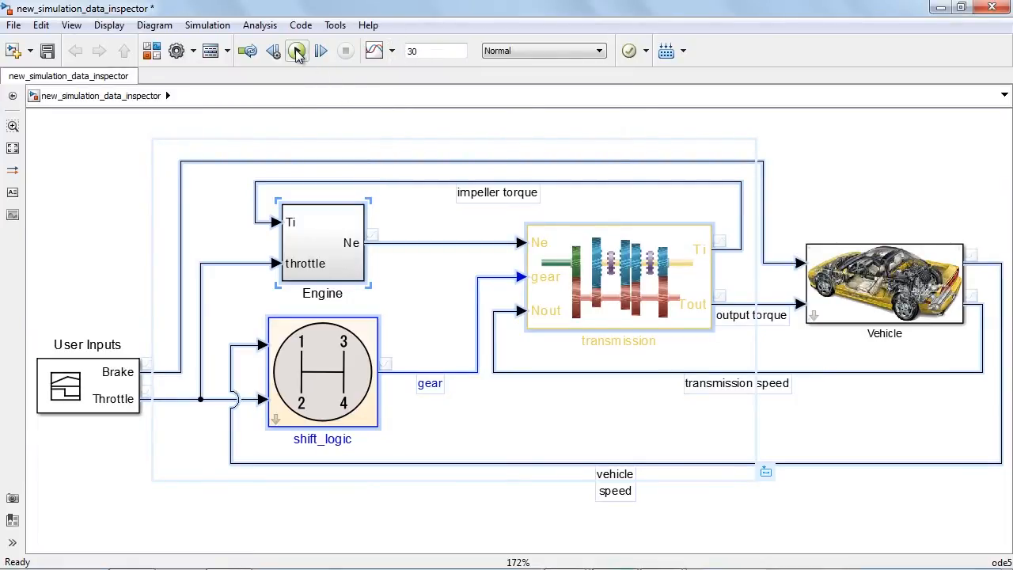
# Run the simulation and view the eight logged signals under Run 1 in the inspector.
pyautogui.click(297, 50)
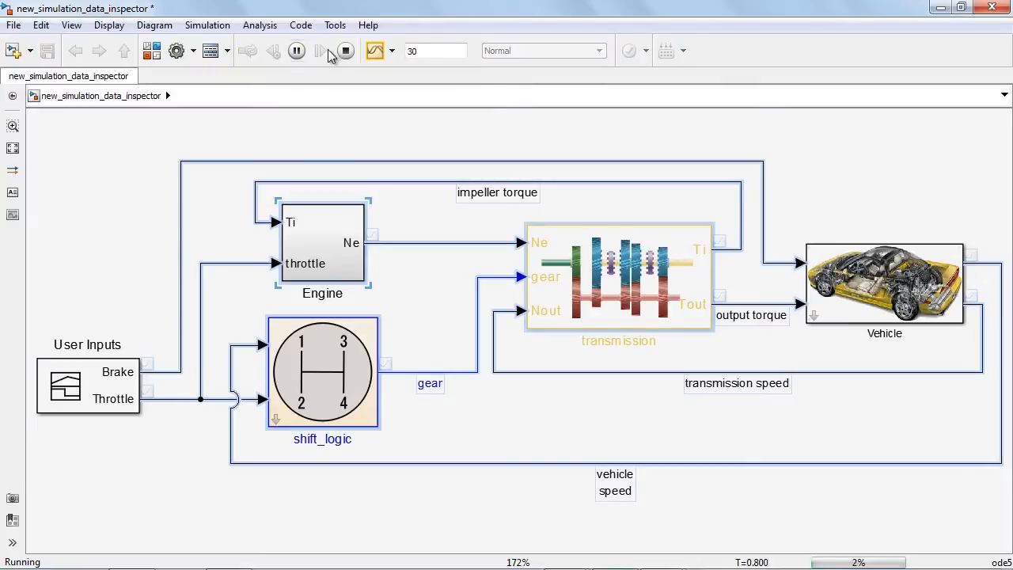
pyautogui.click(370, 51)
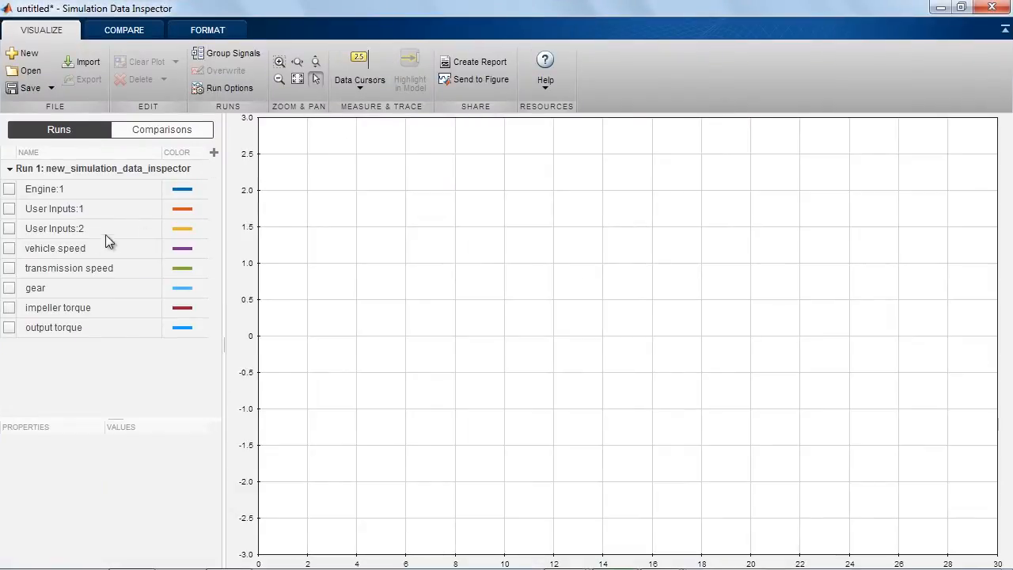
# Plot gear and switch the layout to two stacked subplots.
pyautogui.click(9, 288)
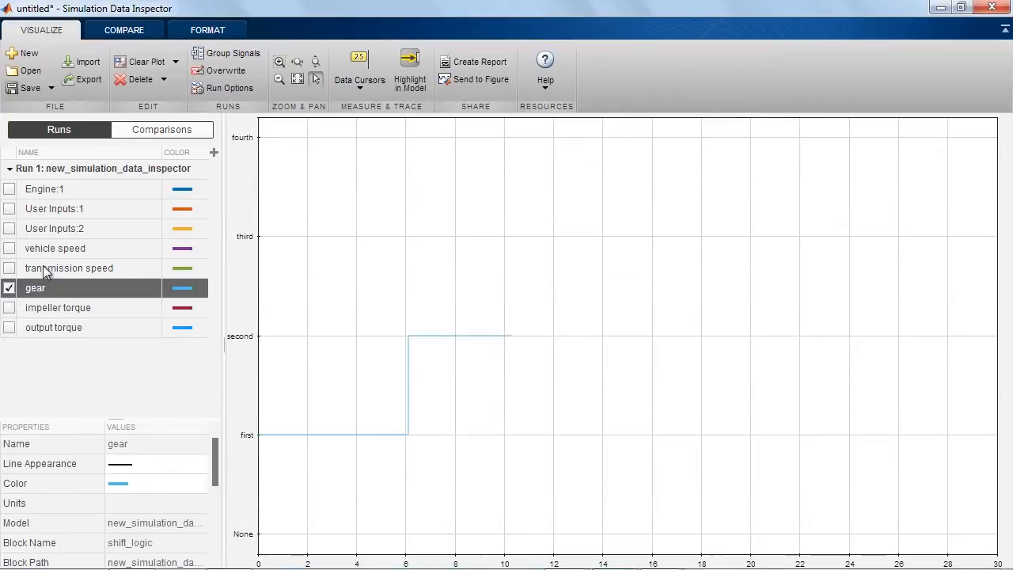
pyautogui.click(207, 29)
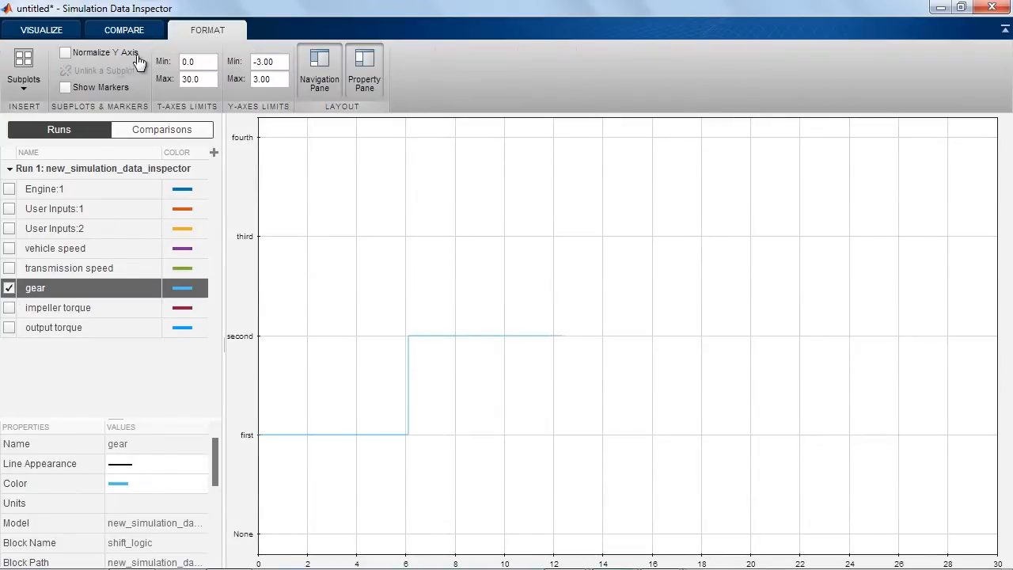
pyautogui.click(23, 70)
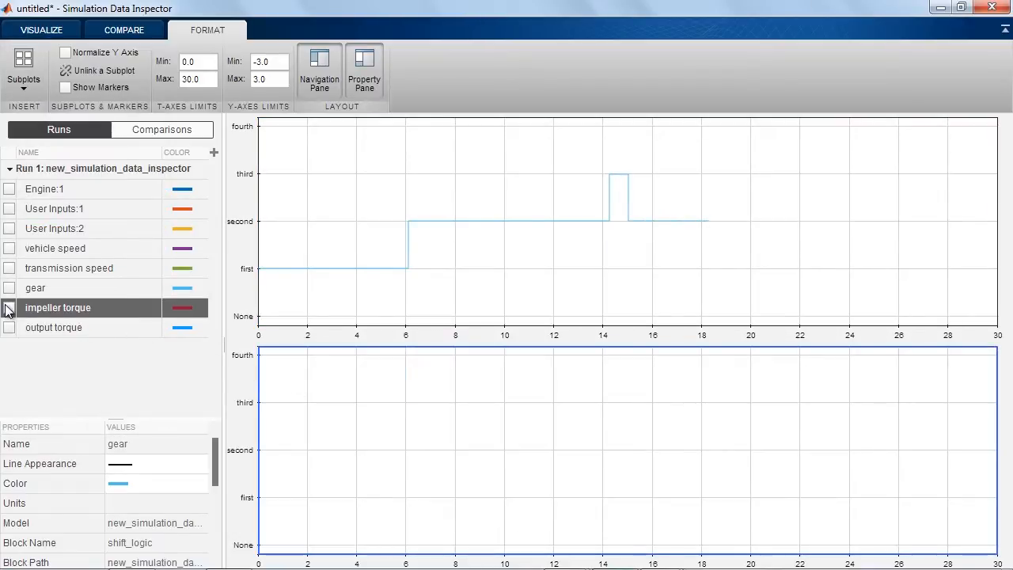
# Plot impeller torque and output torque together in the lower subplot.
pyautogui.click(9, 326)
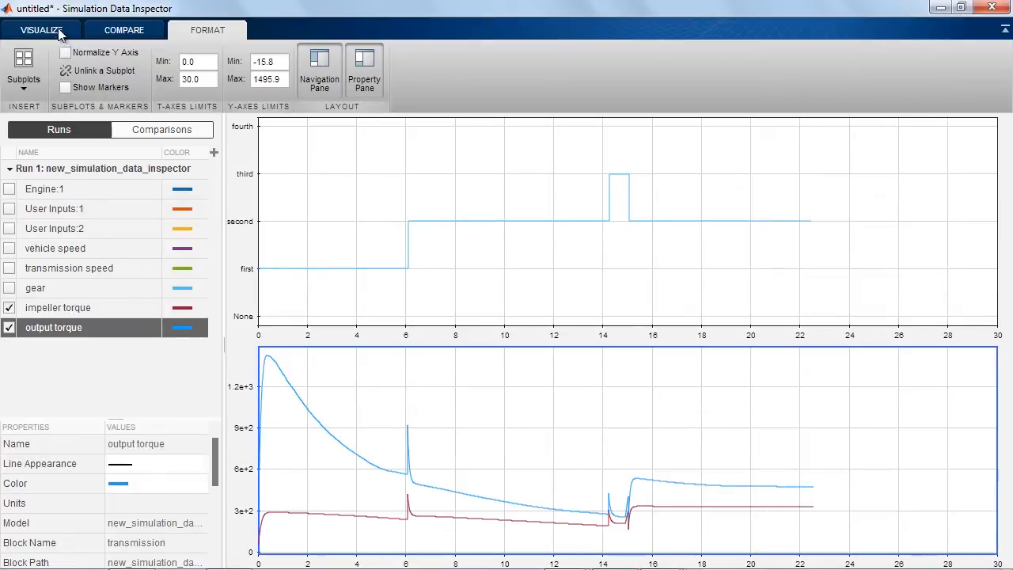
pyautogui.click(359, 71)
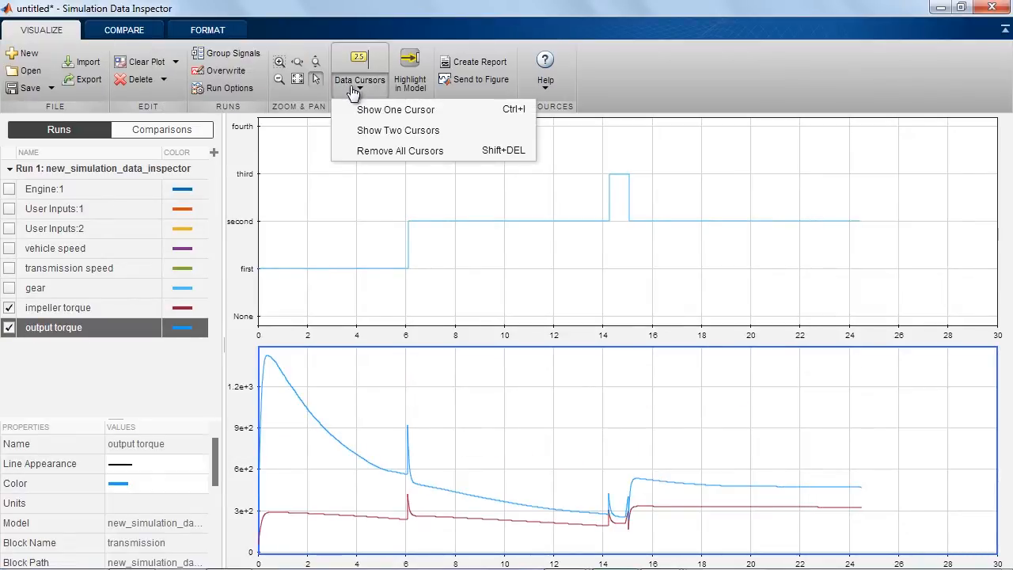
# Show two data cursors near 5.2 s and 14.6 s and select the impeller torque trace.
pyautogui.click(399, 129)
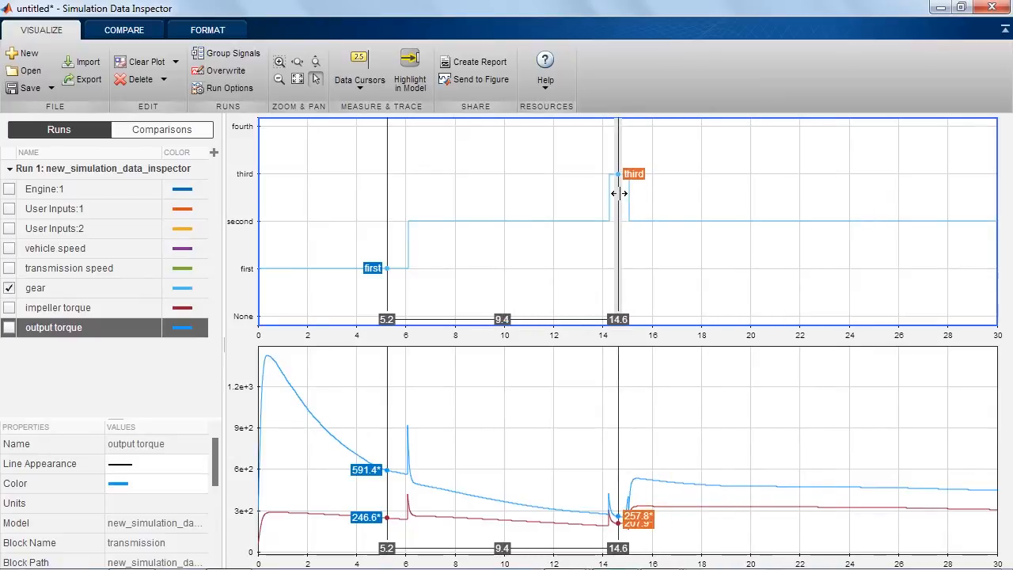
pyautogui.moveTo(320, 520)
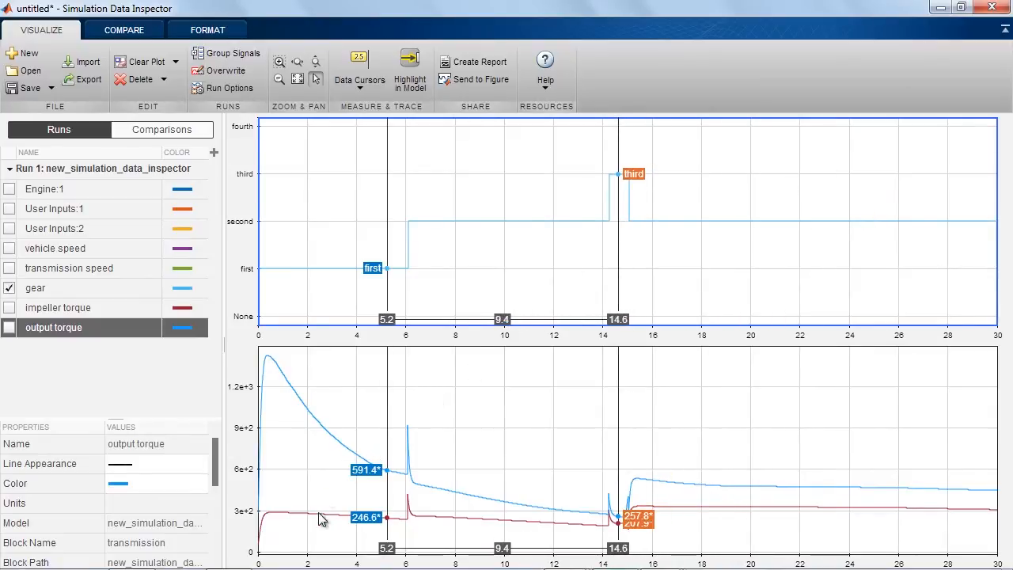
pyautogui.click(9, 307)
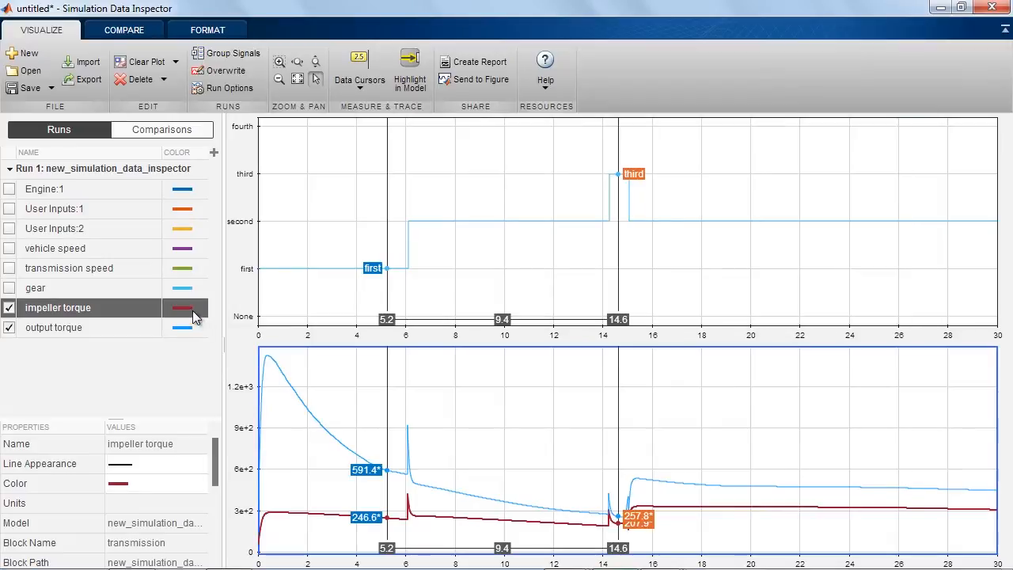
# Colour impeller torque green and name the runs Passing Maneuver and Gradual Acceleration.
pyautogui.click(181, 307)
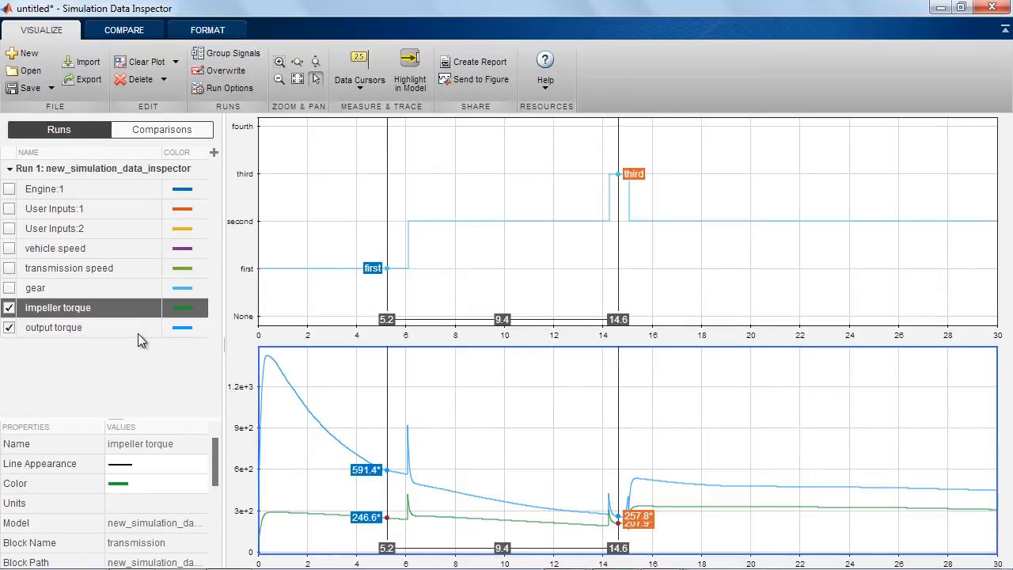
pyautogui.rightClick(54, 326)
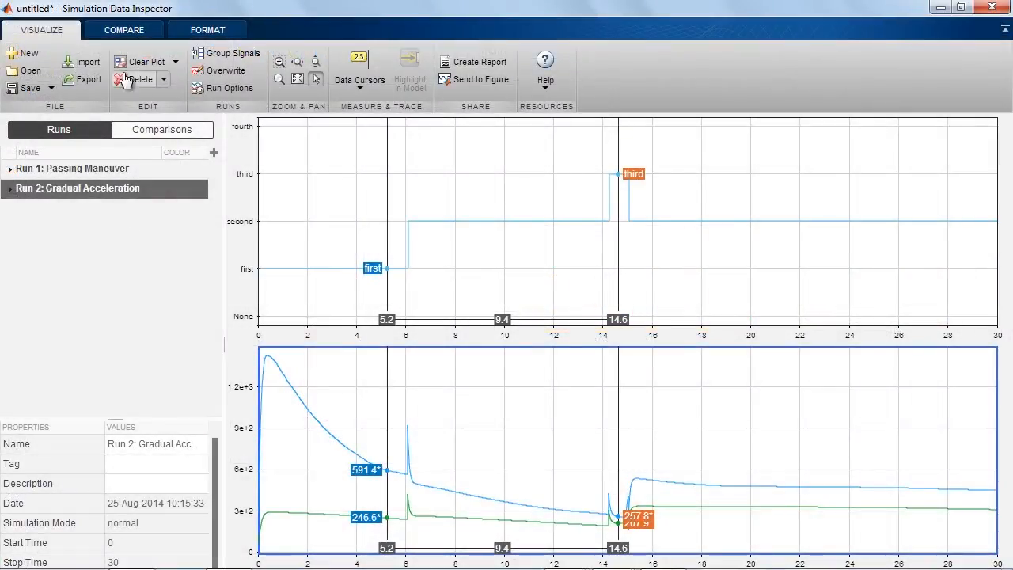
# Compare Run 2: Gradual Acceleration against Run 1: Passing Maneuver and plot vehicle speed.
pyautogui.click(124, 29)
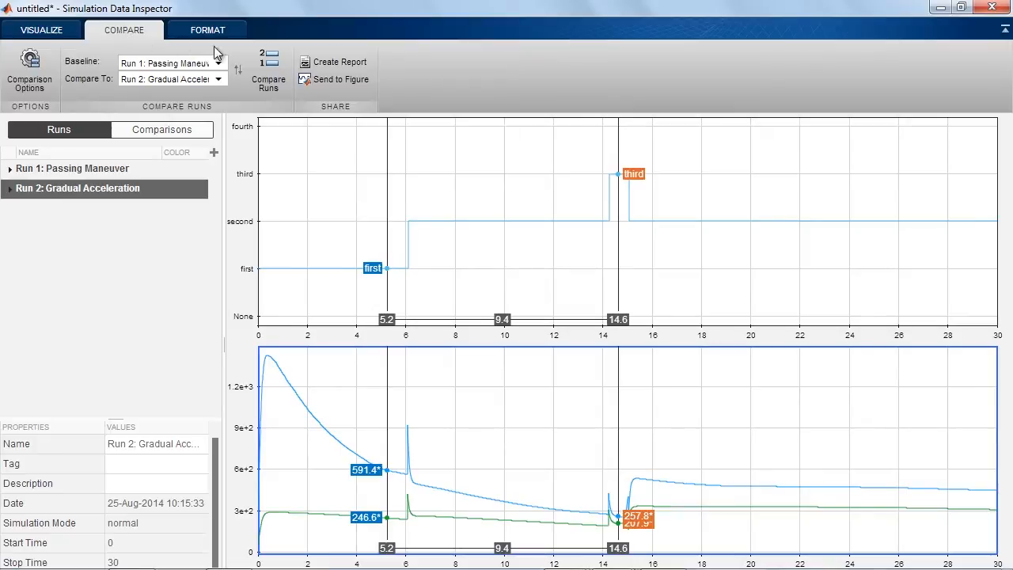
pyautogui.click(267, 71)
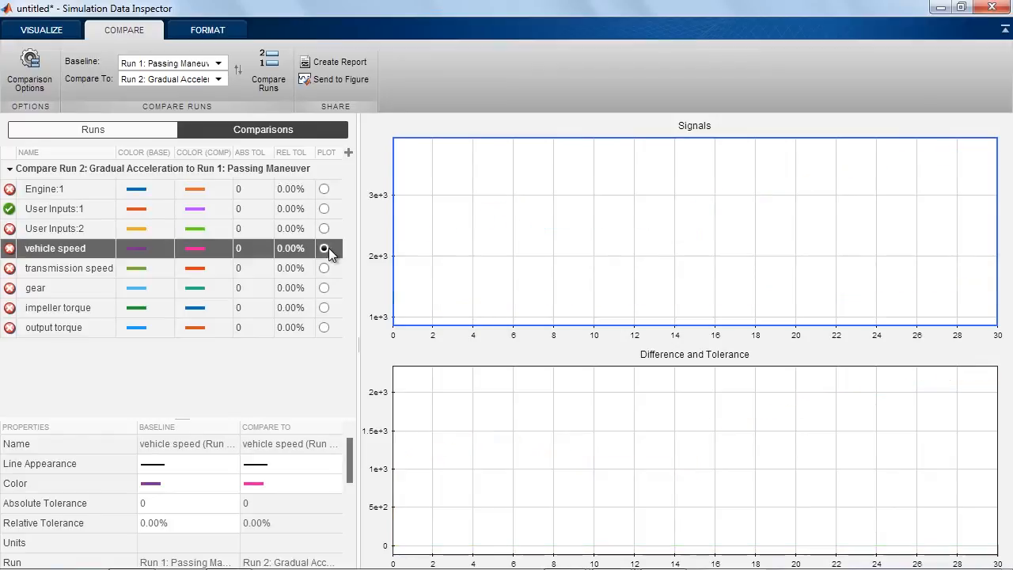
pyautogui.click(323, 268)
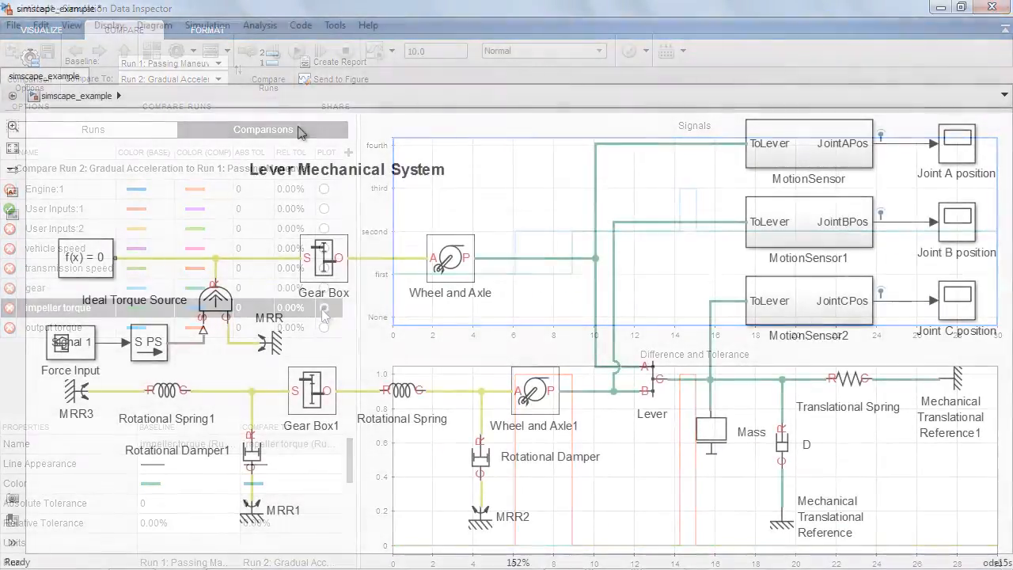
# Switch to the Simscape Lever Mechanical System model and record its results in the inspector.
pyautogui.click(297, 49)
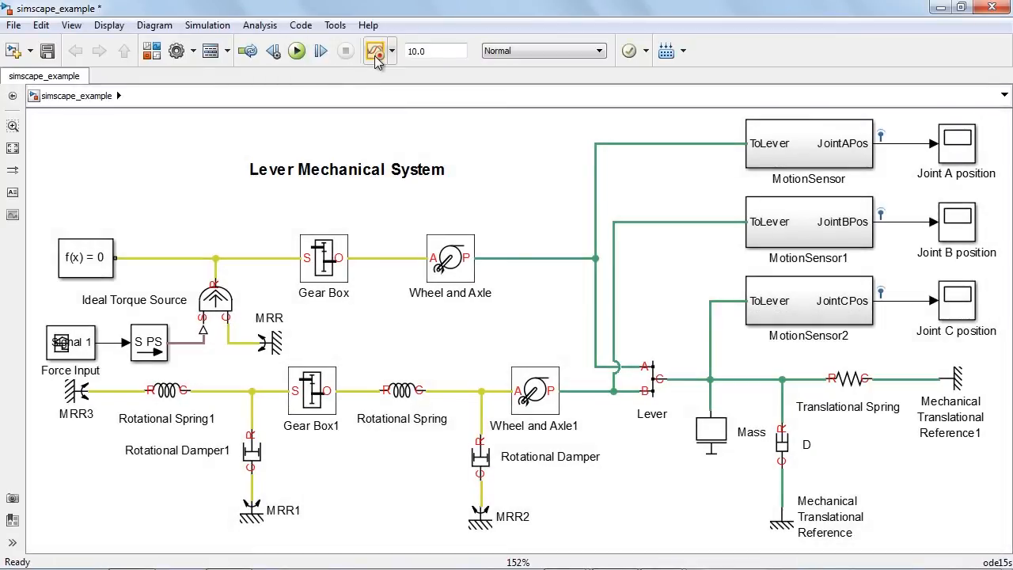
pyautogui.click(377, 51)
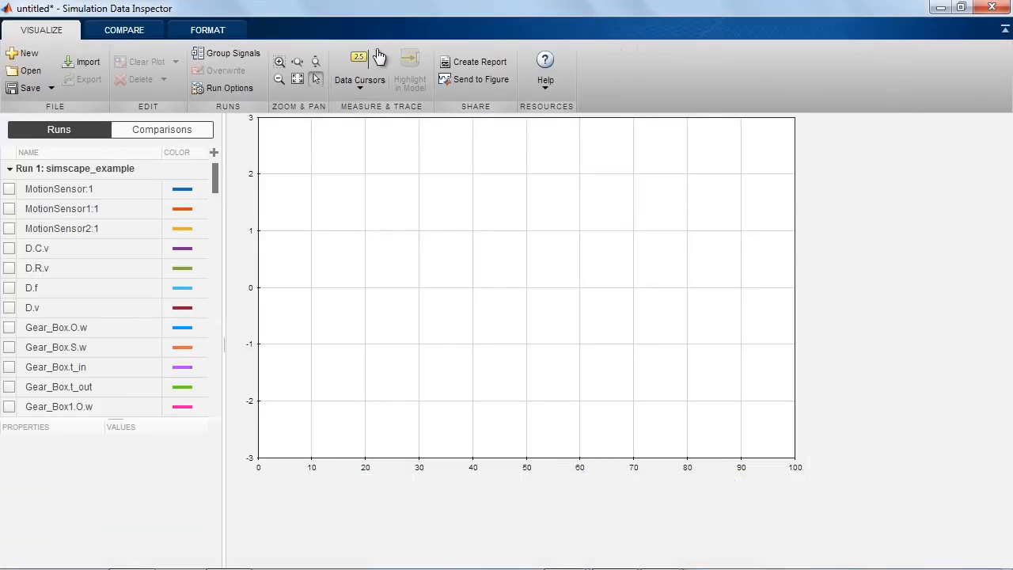
pyautogui.scroll(-3)
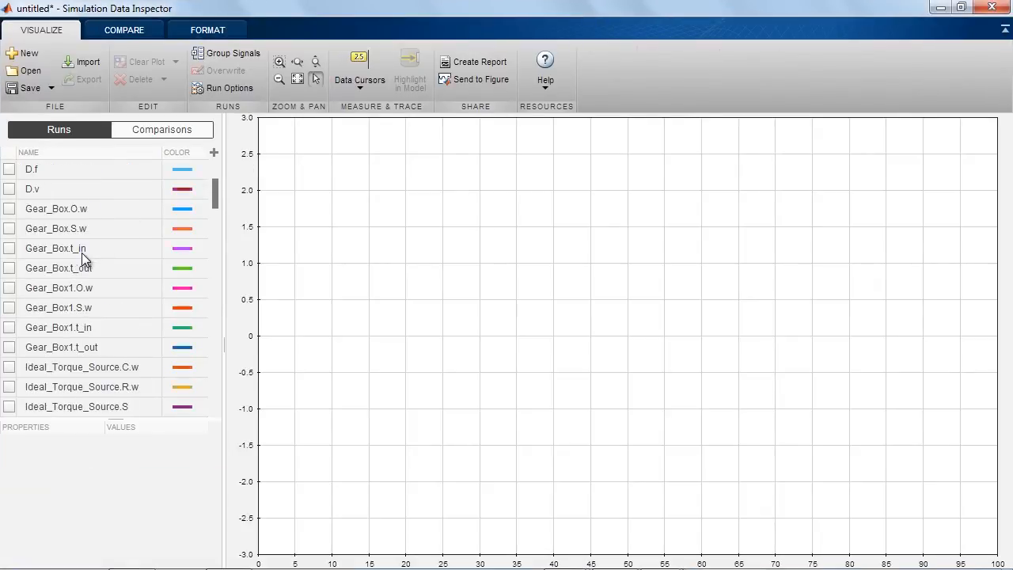
pyautogui.scroll(-3)
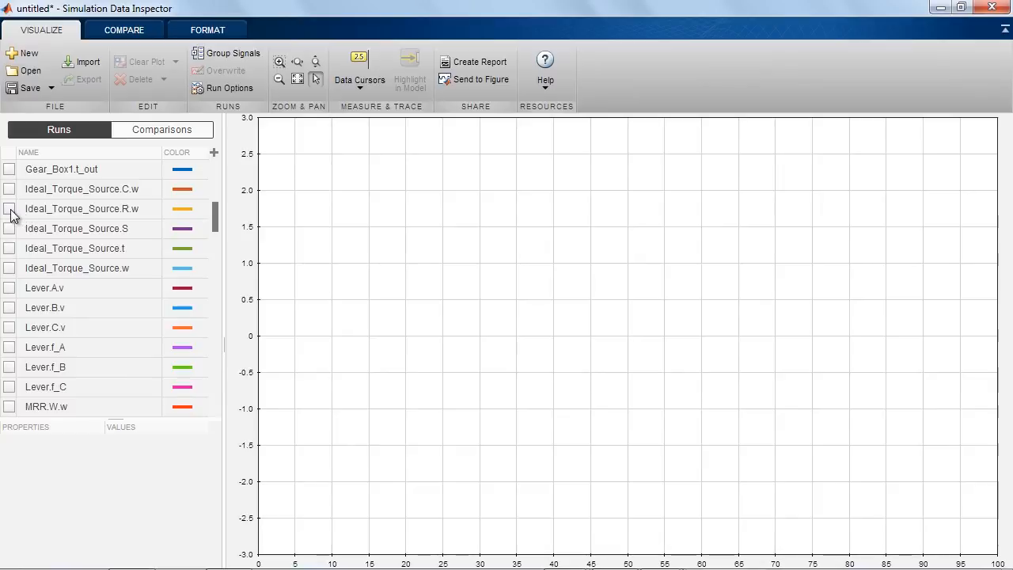